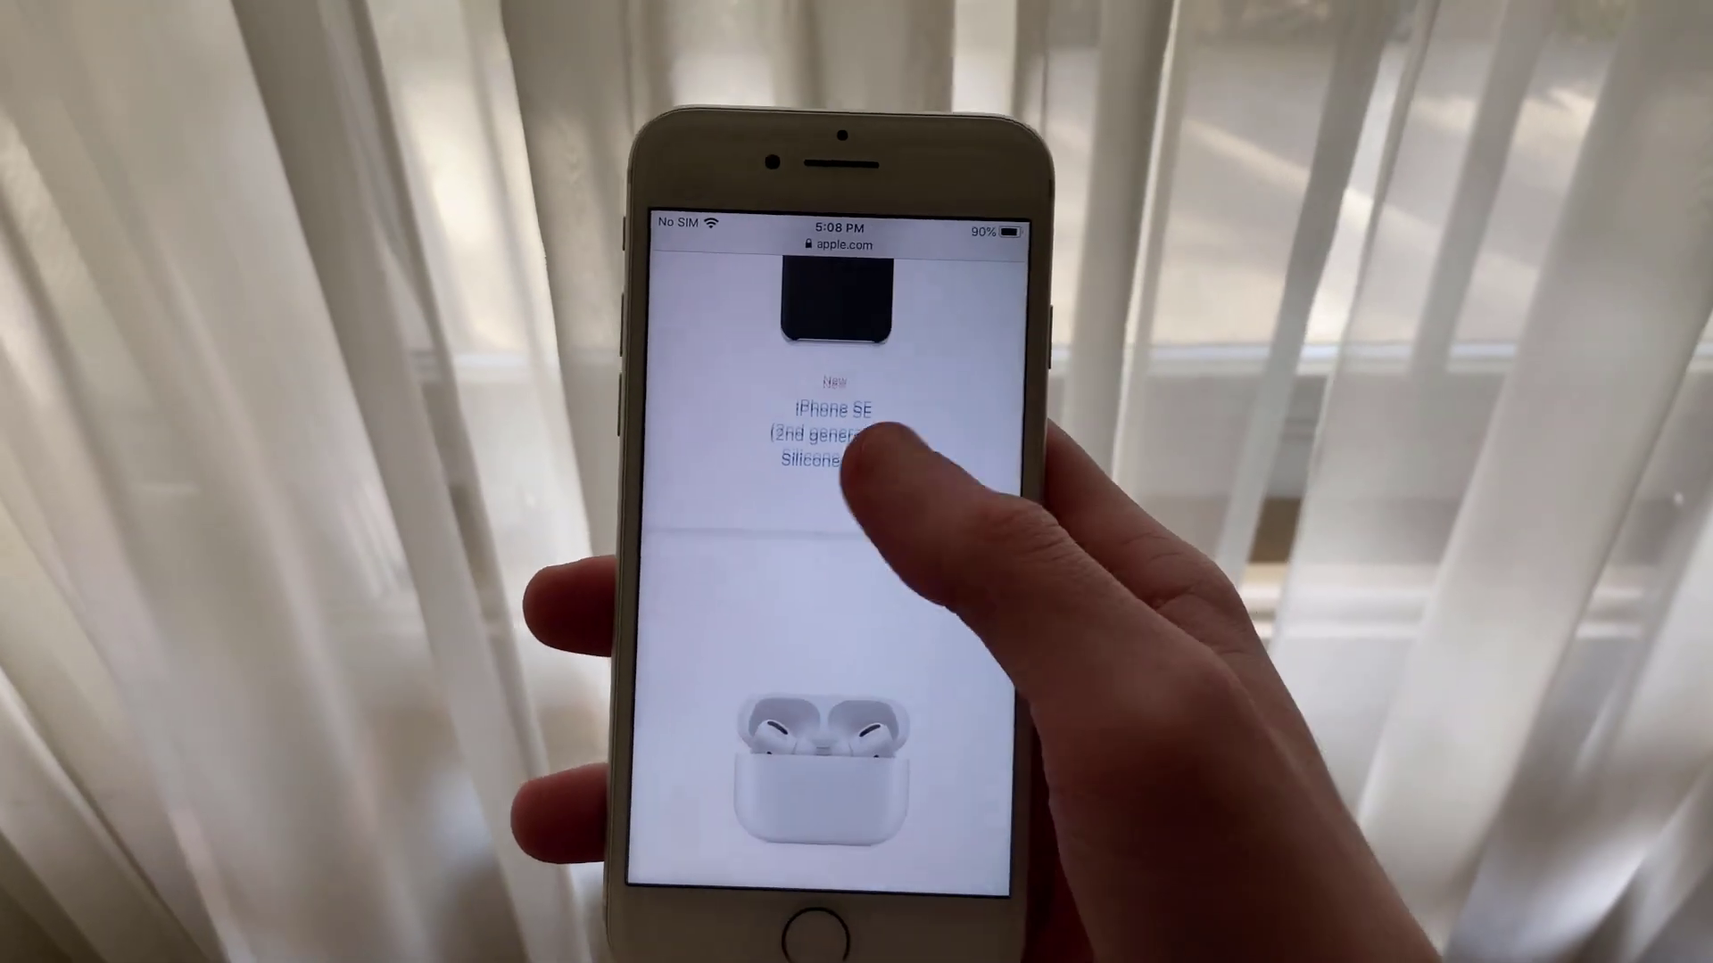
pyautogui.scroll(-3)
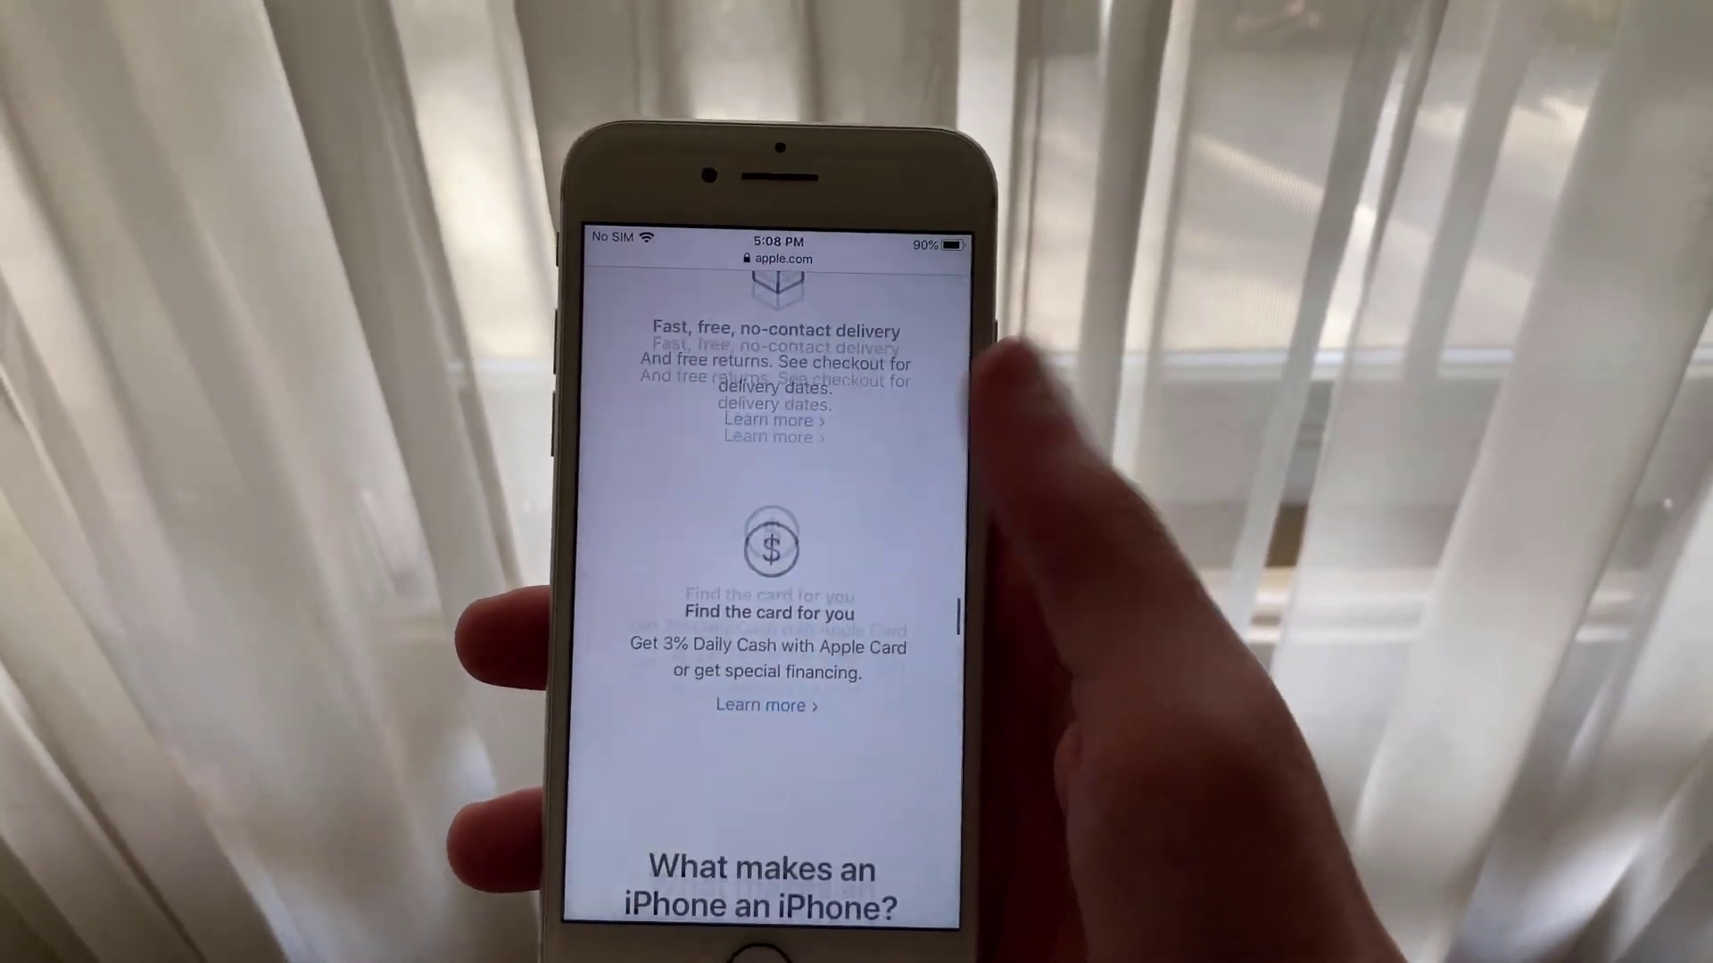